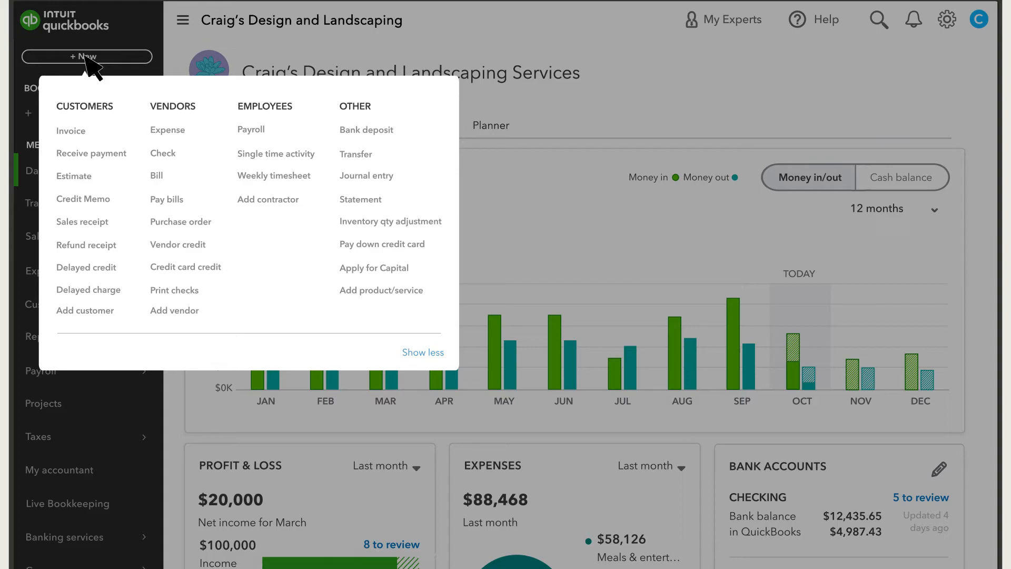
{"action": "left_click", "coordinate": [167, 130]}
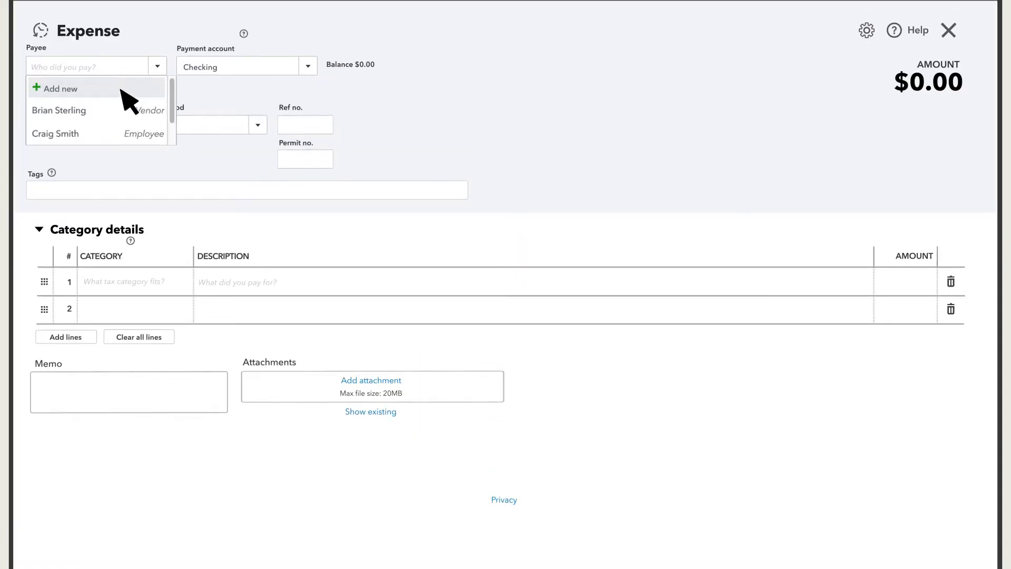
{"action": "left_click", "coordinate": [59, 109]}
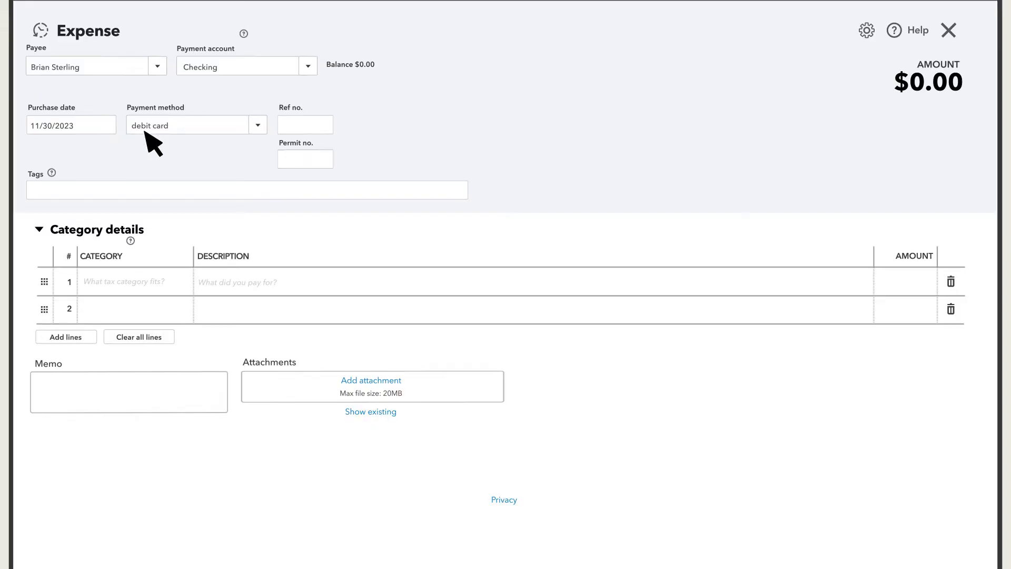
{"action": "mouse_move", "coordinate": [203, 84]}
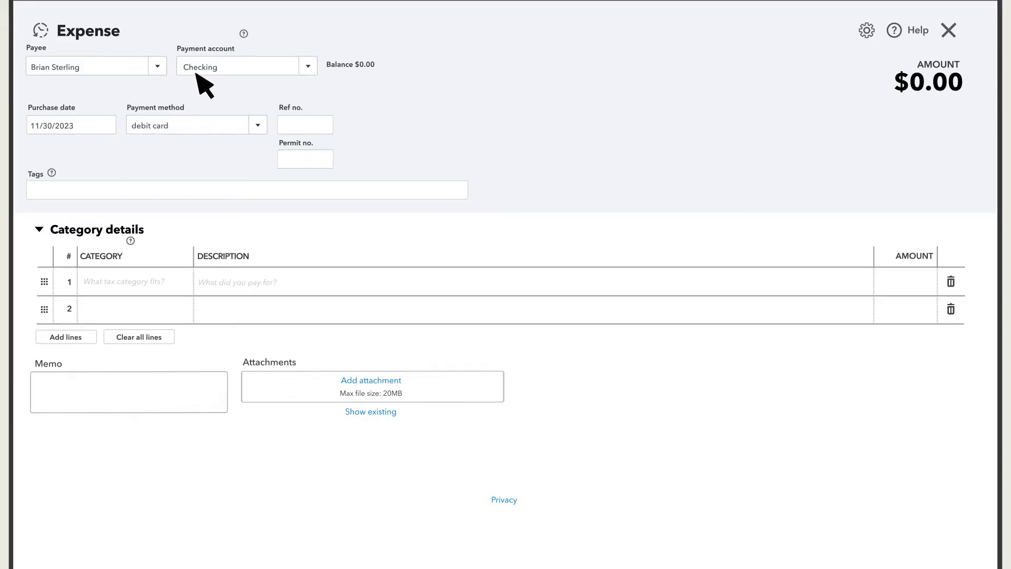
{"action": "mouse_move", "coordinate": [103, 290]}
{"action": "type", "text": "Advert"}
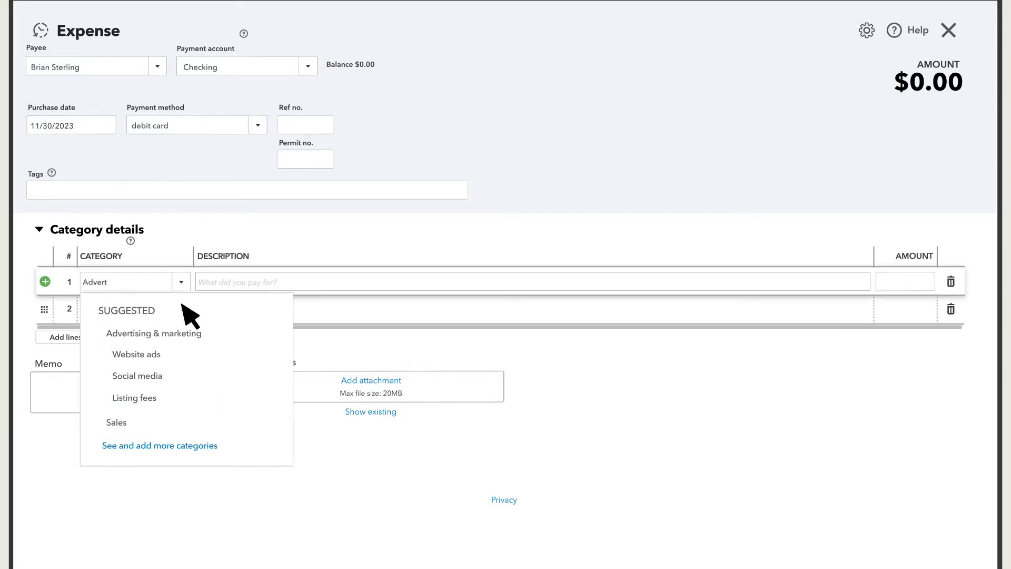
- Enter line 1 as Advertising & marketing, 'Website redesign', $1,000.00 so the total shows $1,000.00
{"action": "left_click", "coordinate": [154, 334]}
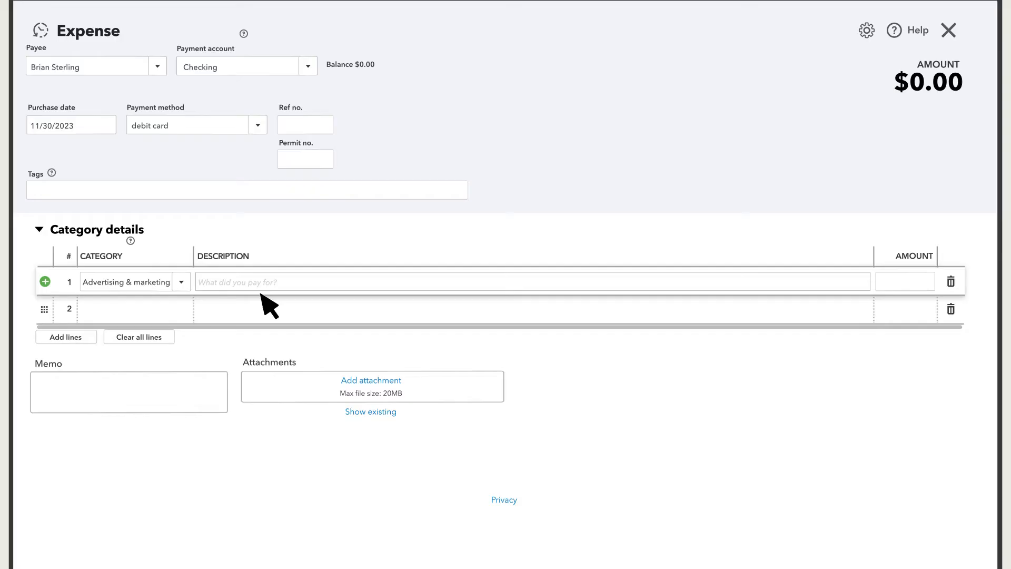
{"action": "type", "text": "Website r"}
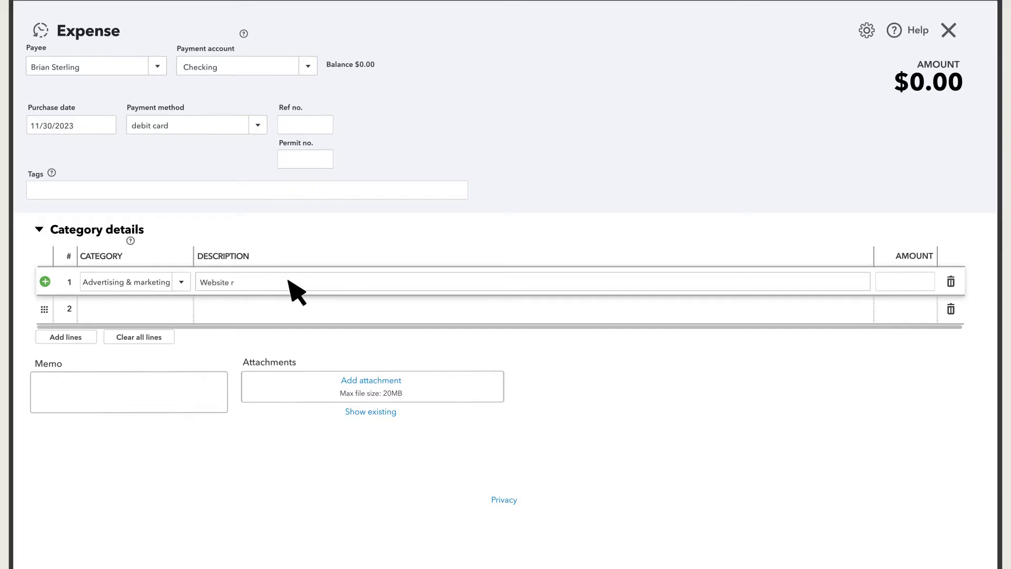
{"action": "type", "text": "edesign"}
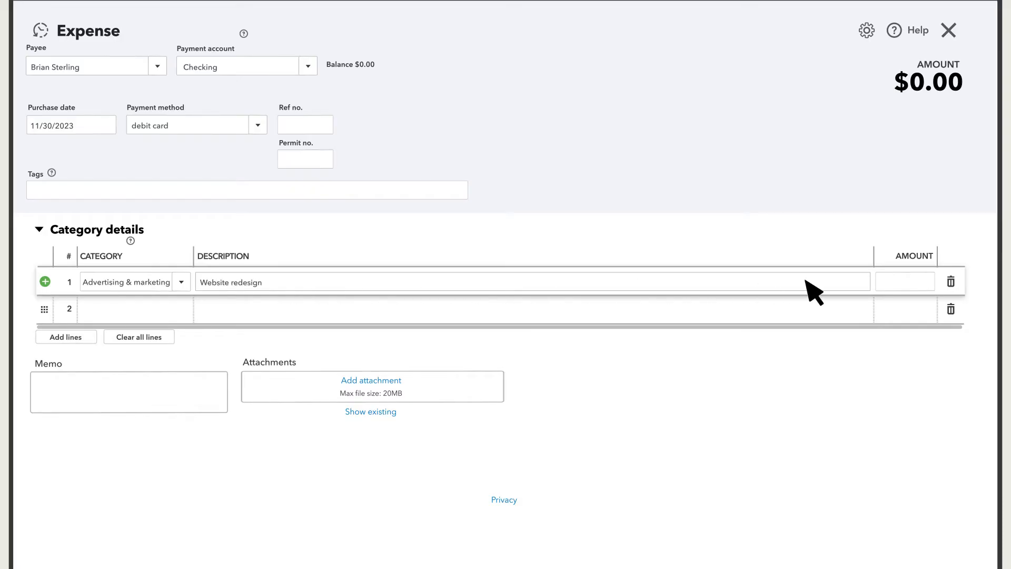
{"action": "type", "text": "1000"}
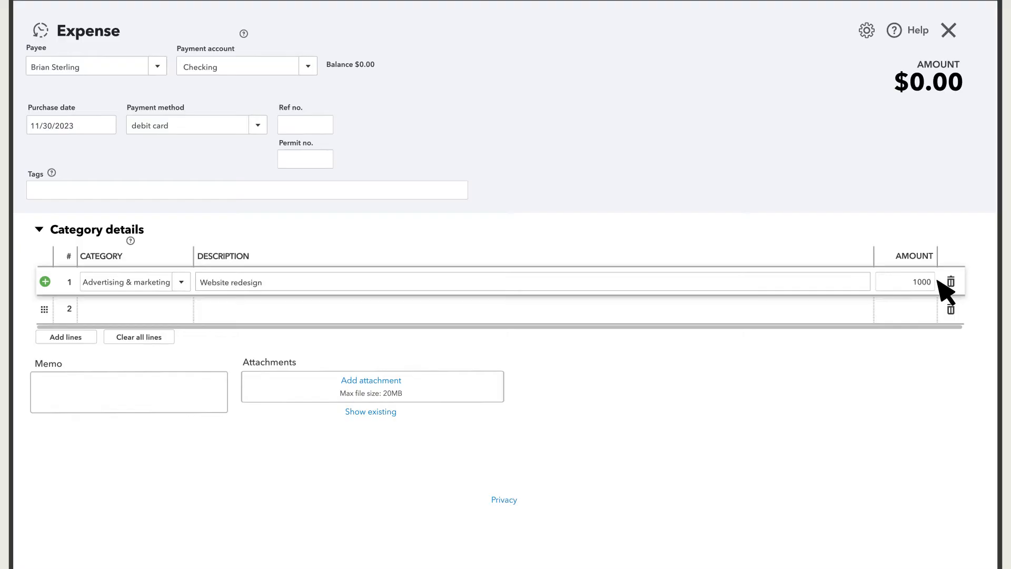
{"action": "left_click", "coordinate": [737, 303]}
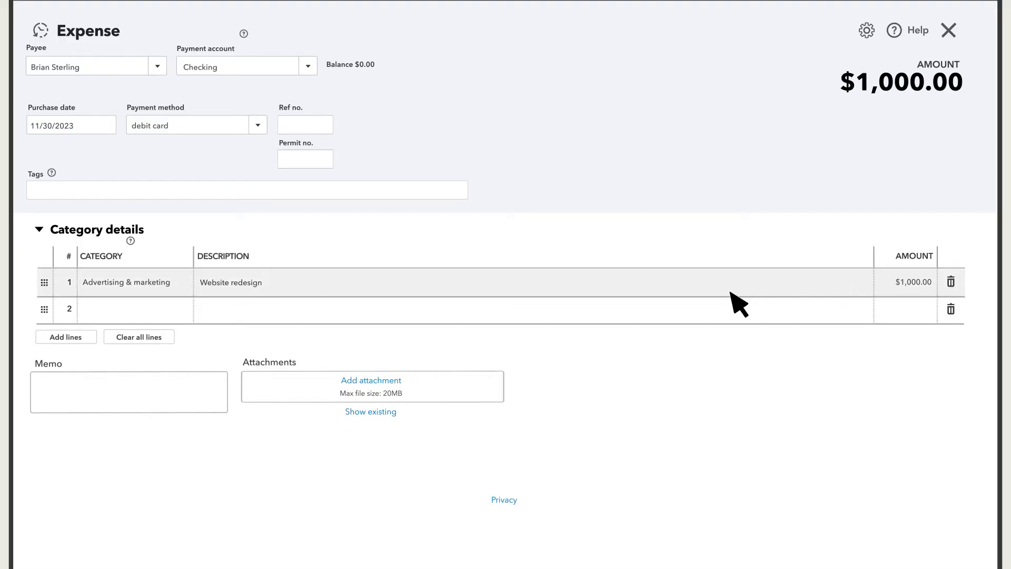
{"action": "mouse_move", "coordinate": [427, 322]}
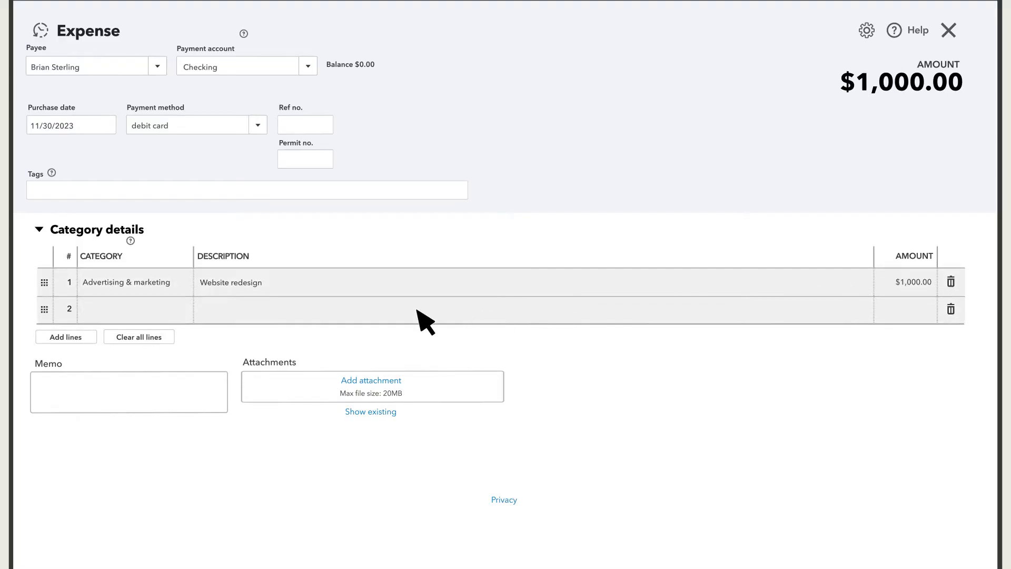
{"action": "mouse_move", "coordinate": [126, 321]}
{"action": "type", "text": "Owner"}
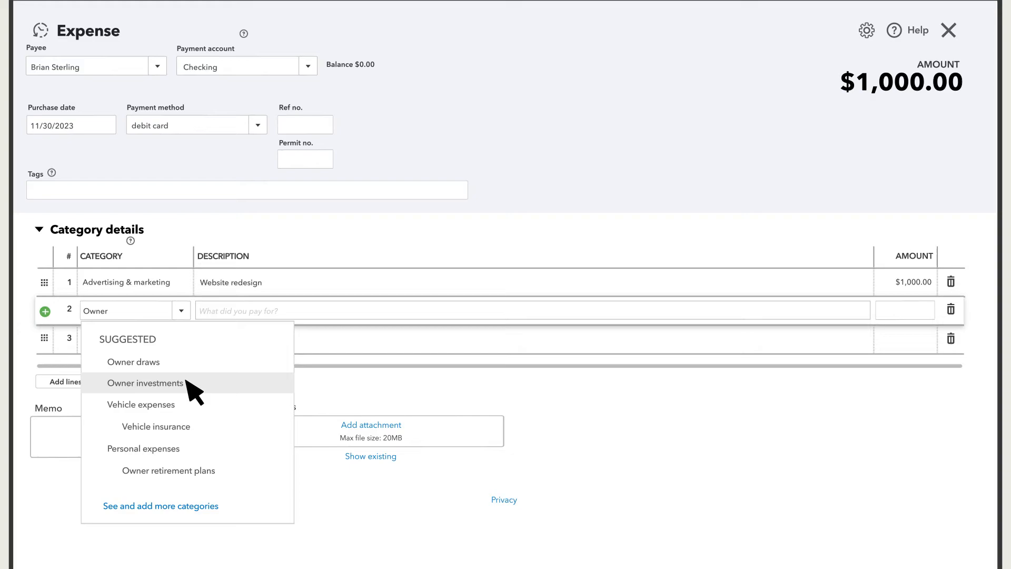
- Enter line 2 as Owner Investments at -$1,000.00 so the expense total becomes $0.00
{"action": "left_click", "coordinate": [146, 383]}
{"action": "type", "text": "-1000"}
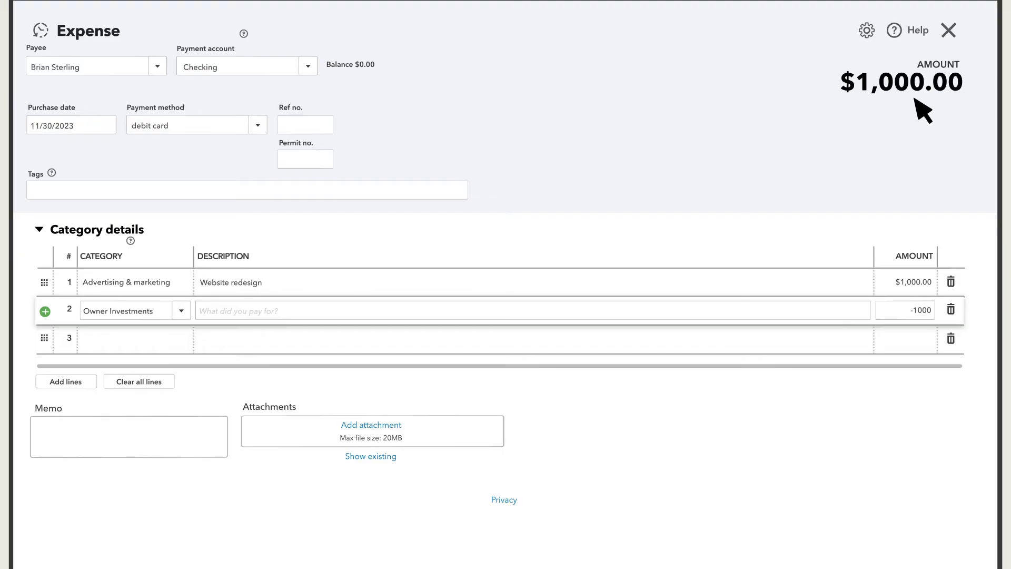
{"action": "left_click", "coordinate": [910, 310]}
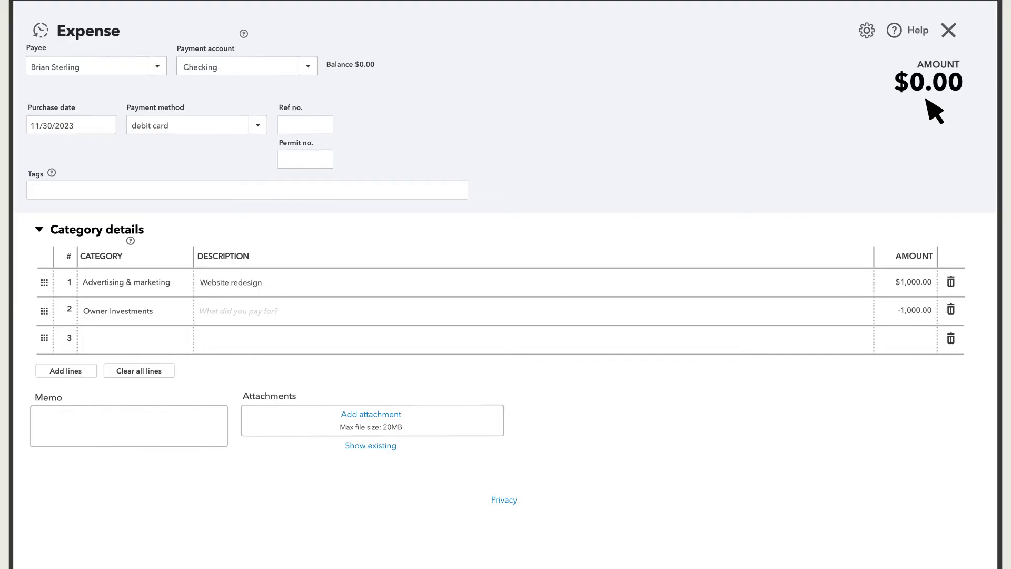
{"action": "mouse_move", "coordinate": [442, 93]}
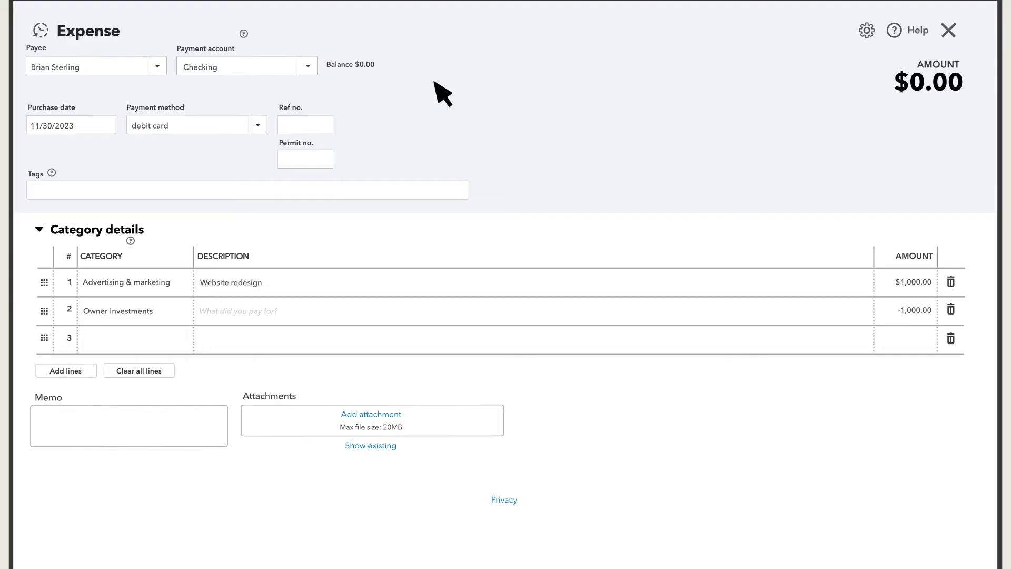
{"action": "mouse_move", "coordinate": [206, 85]}
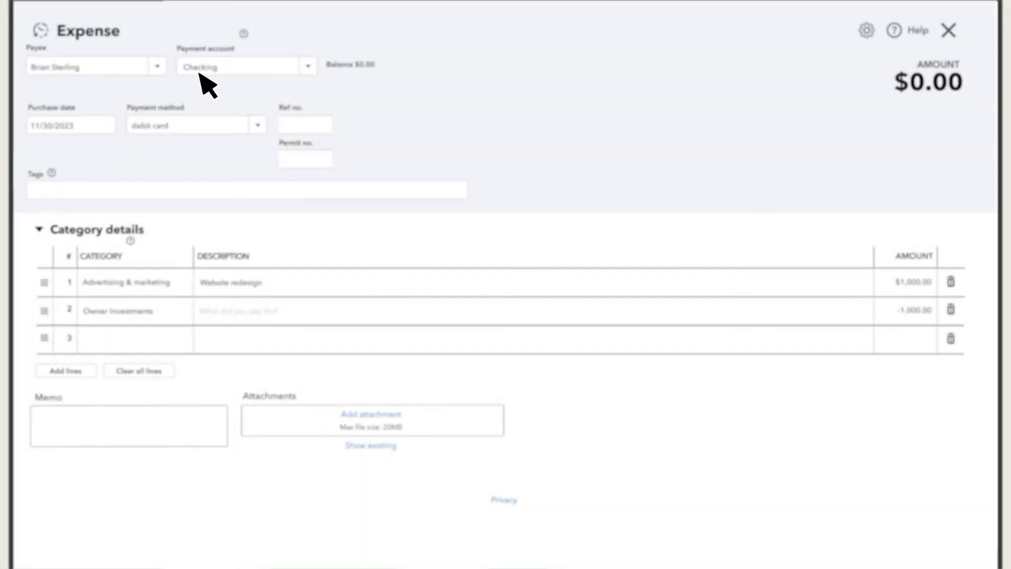
- Save and close the $0.00 expense, returning to the dashboard
{"action": "scroll", "scroll_direction": "down", "scroll_amount": 3}
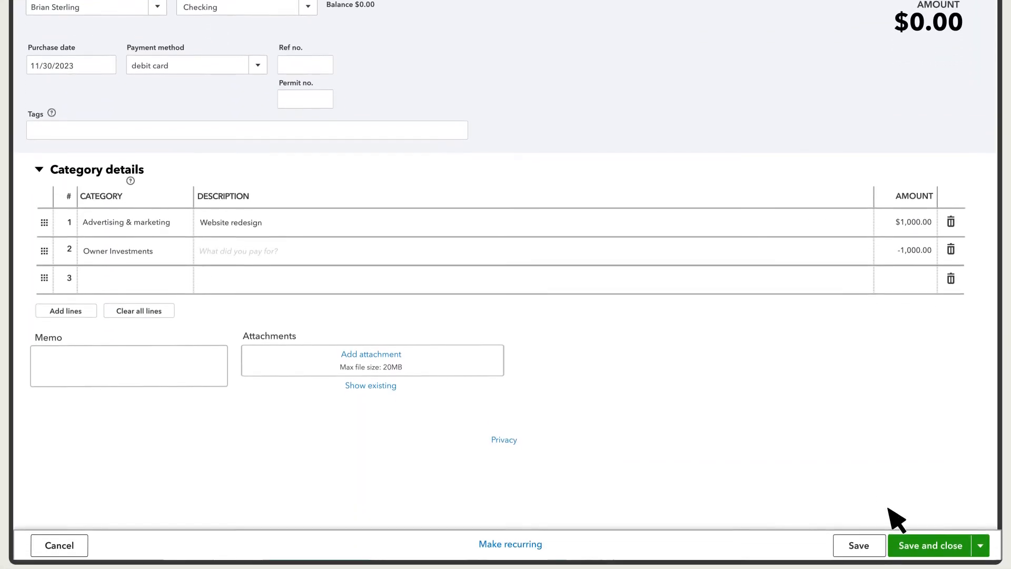
{"action": "left_click", "coordinate": [930, 544]}
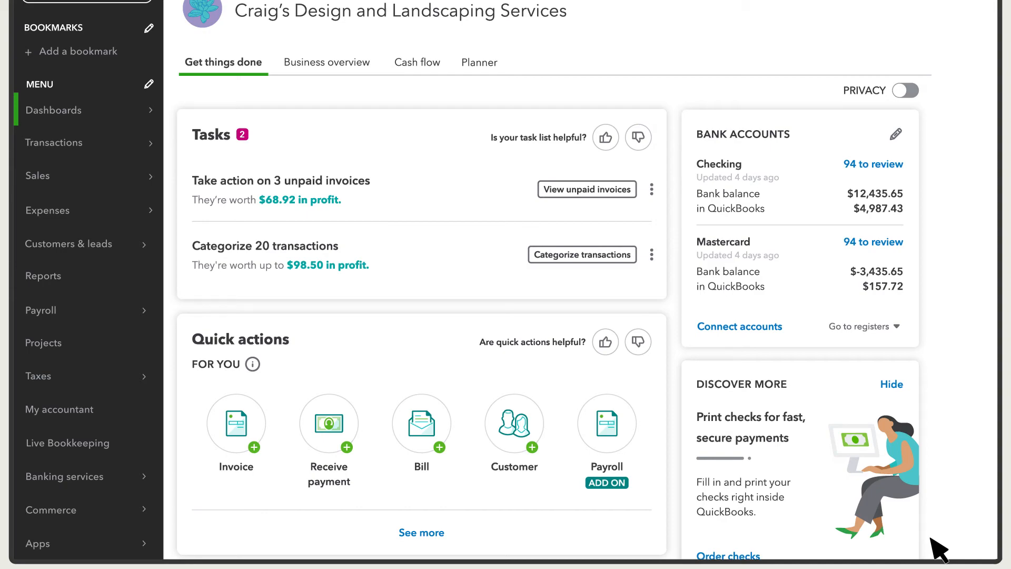
{"action": "scroll", "scroll_direction": "up", "scroll_amount": 3}
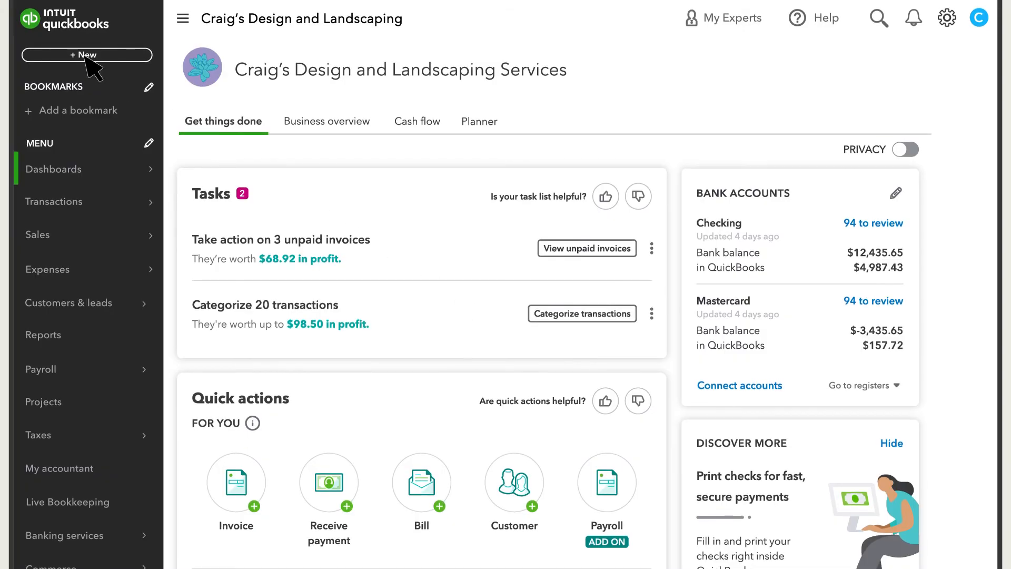
{"action": "left_click", "coordinate": [87, 54]}
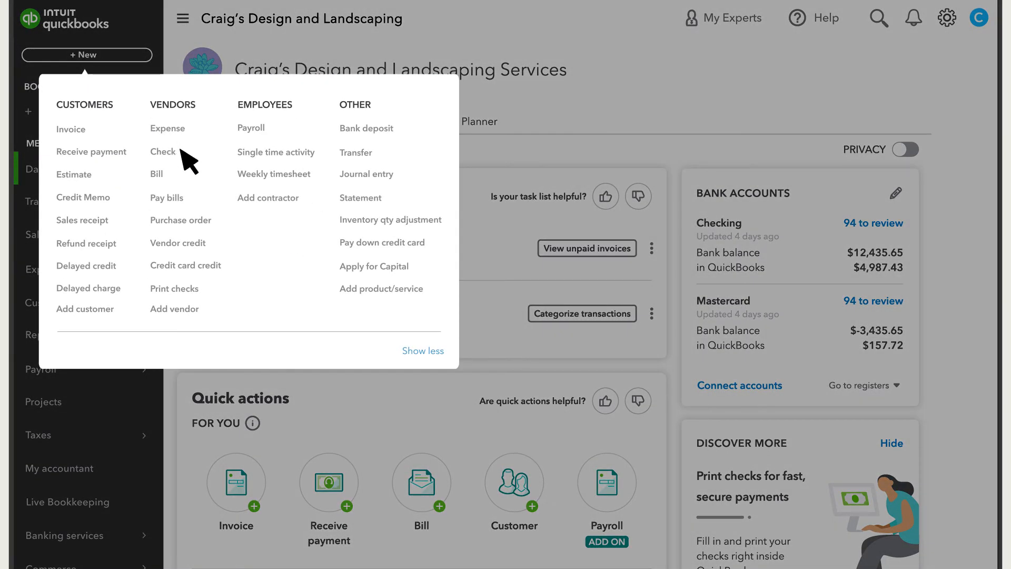
{"action": "left_click", "coordinate": [162, 152]}
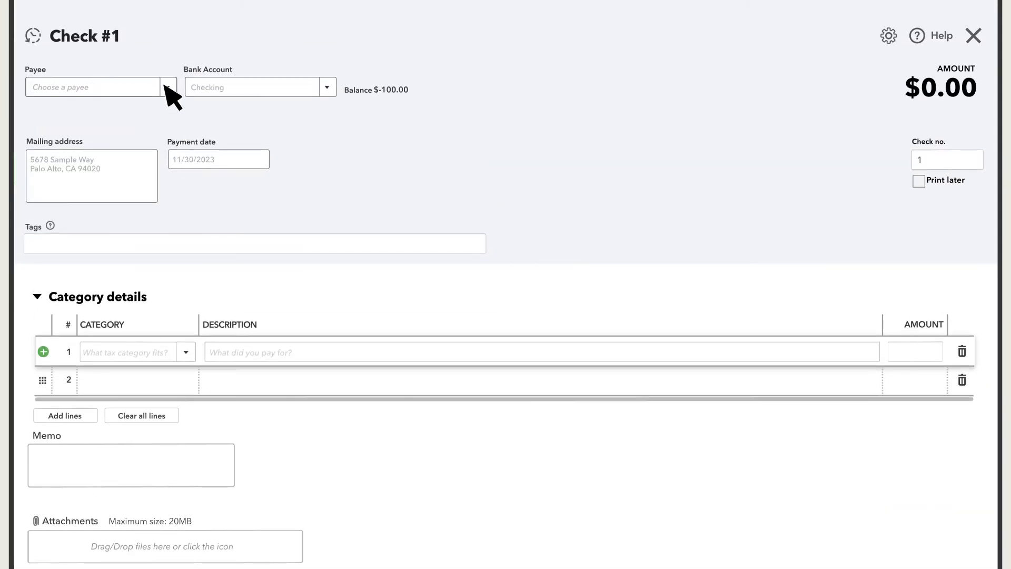
{"action": "left_click", "coordinate": [93, 86]}
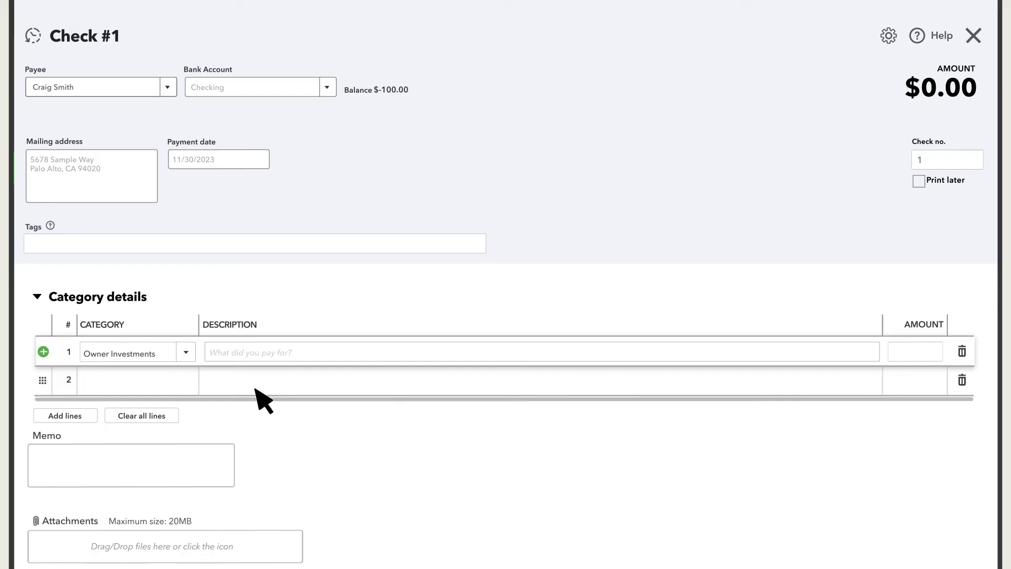
{"action": "type", "text": "Repayment for web redes"}
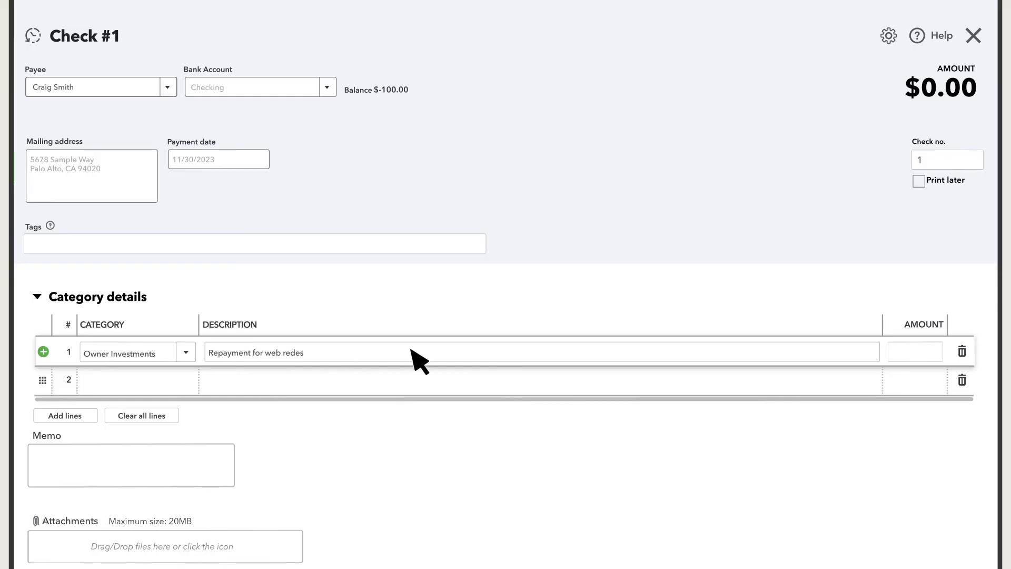